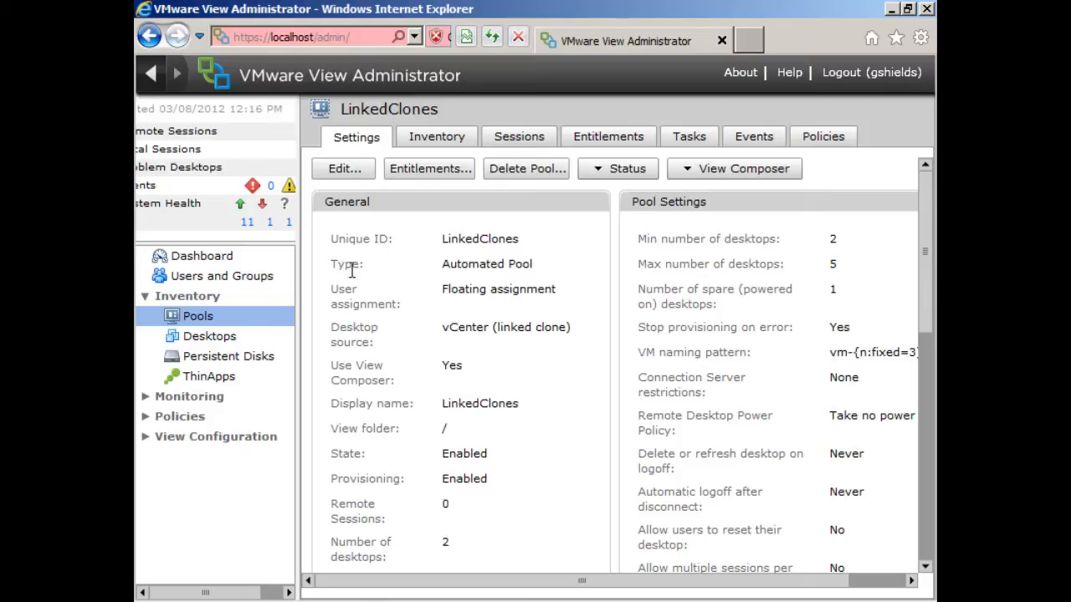
Show the refresh, recompose and rebalance operations from the LinkedClones View Composer dropdown
{"action": "left_click", "coordinate": [734, 168]}
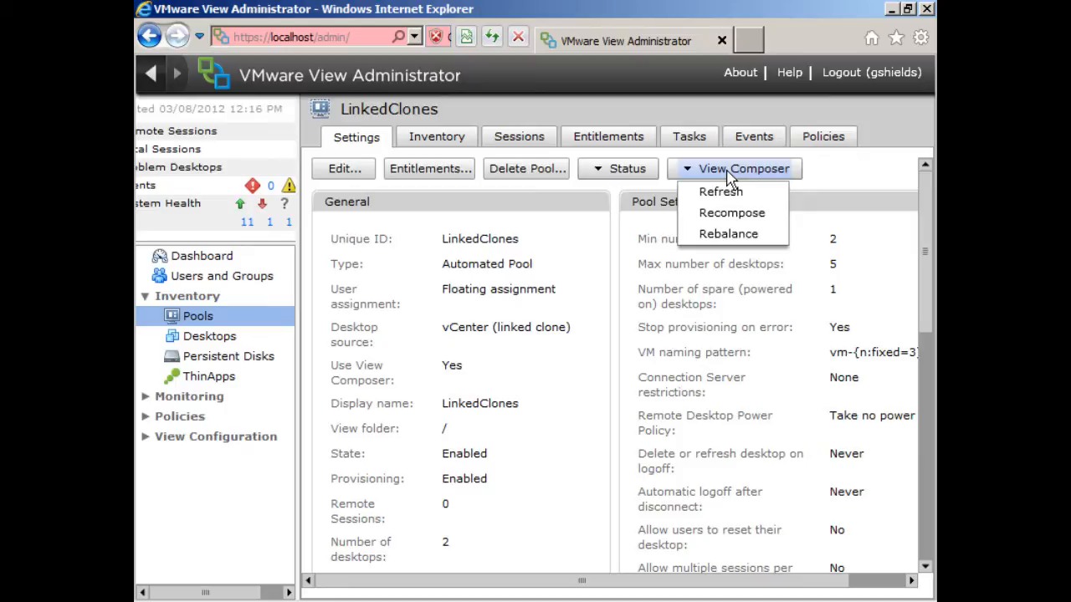
{"action": "mouse_move", "coordinate": [721, 192]}
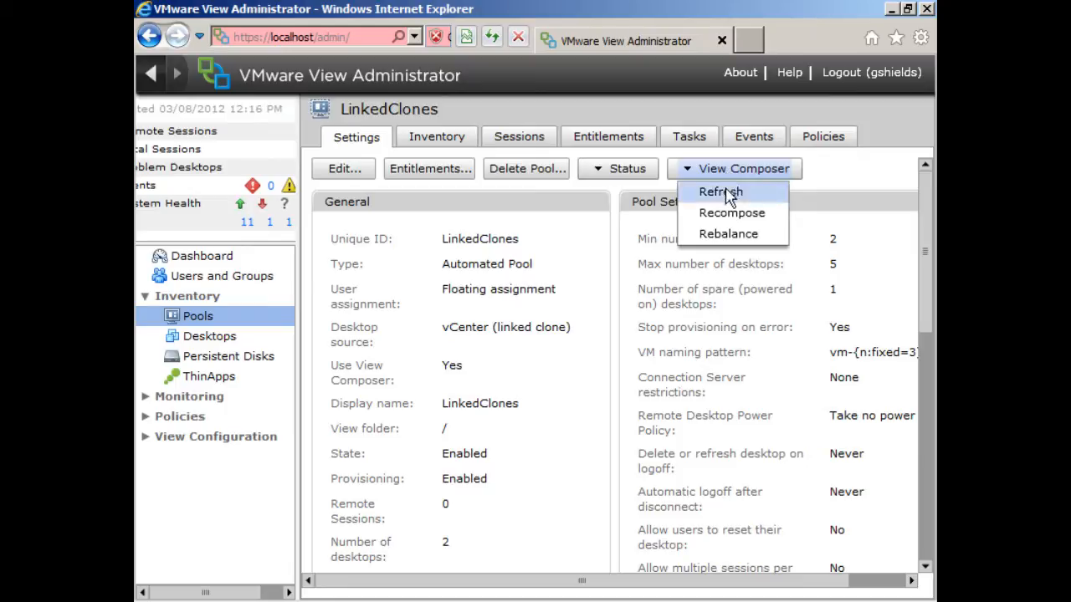
Start a Refresh of the LinkedClones pool desktops
{"action": "left_click", "coordinate": [719, 191]}
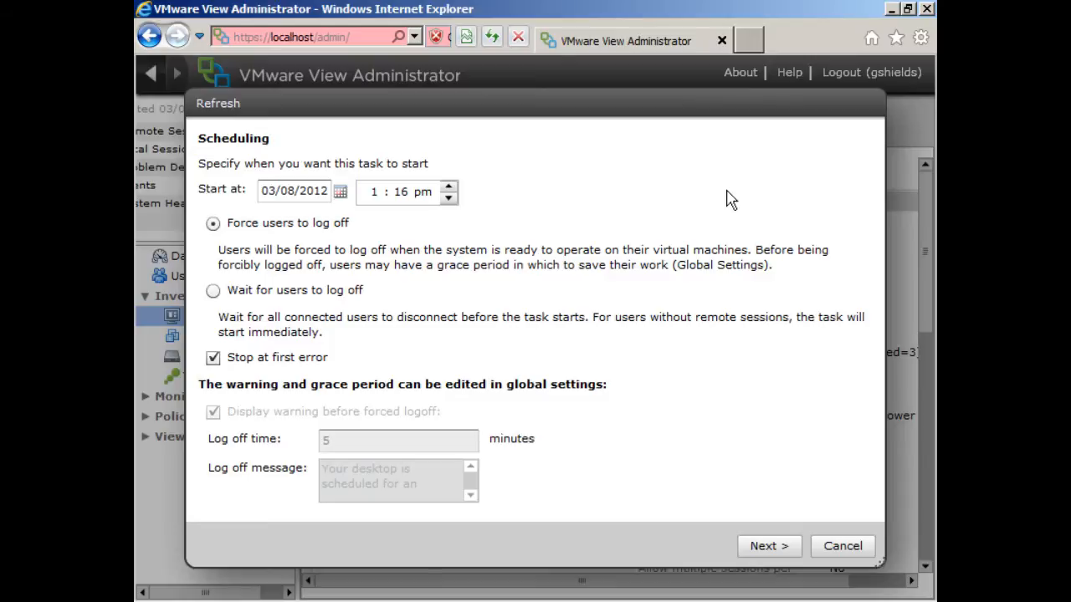
{"action": "mouse_move", "coordinate": [279, 207]}
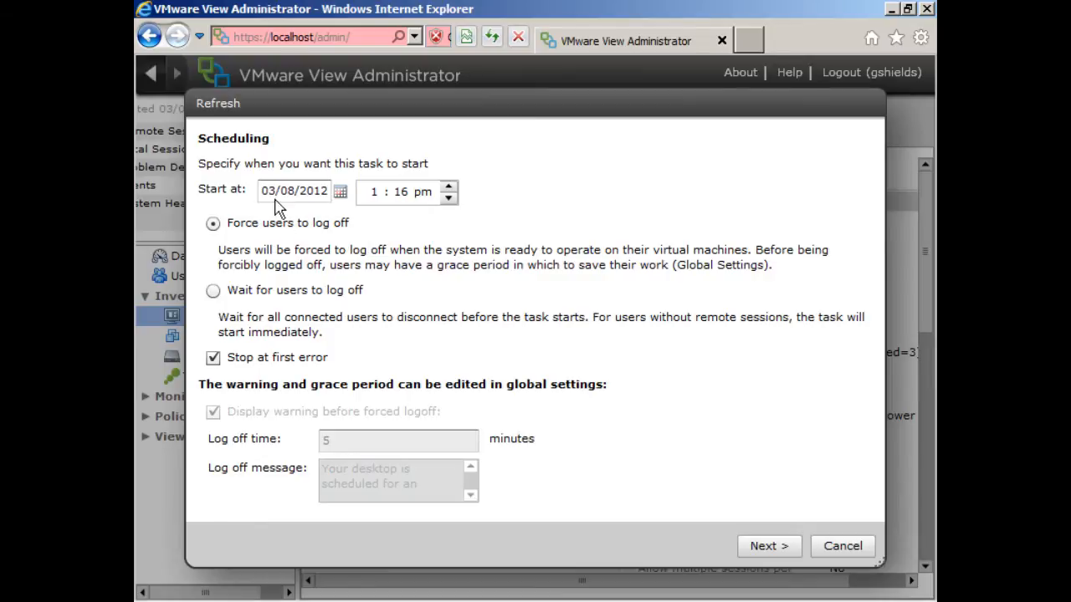
{"action": "mouse_move", "coordinate": [425, 202]}
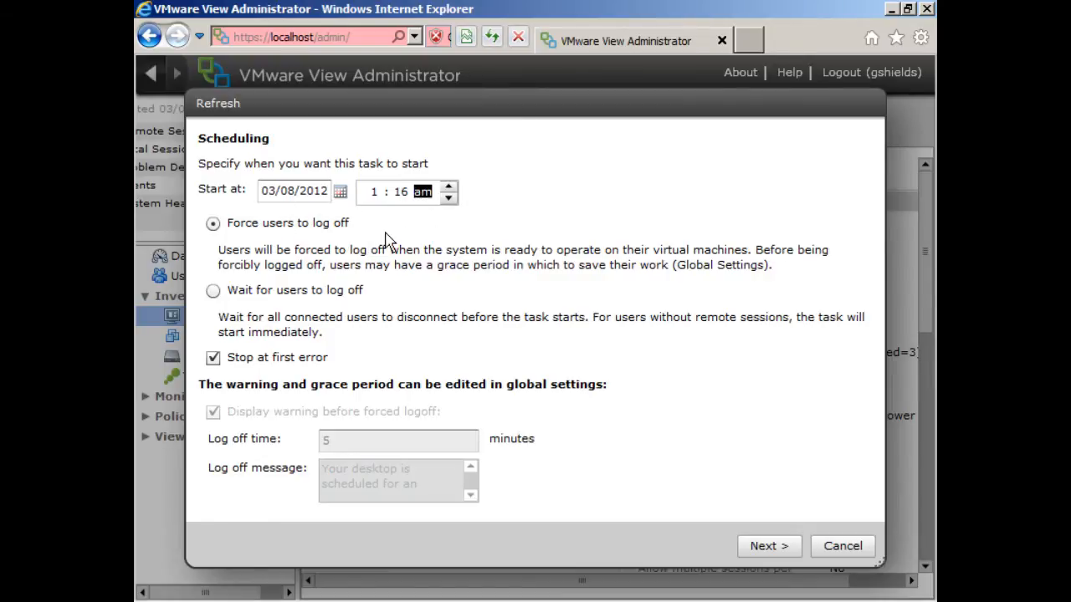
{"action": "mouse_move", "coordinate": [277, 233]}
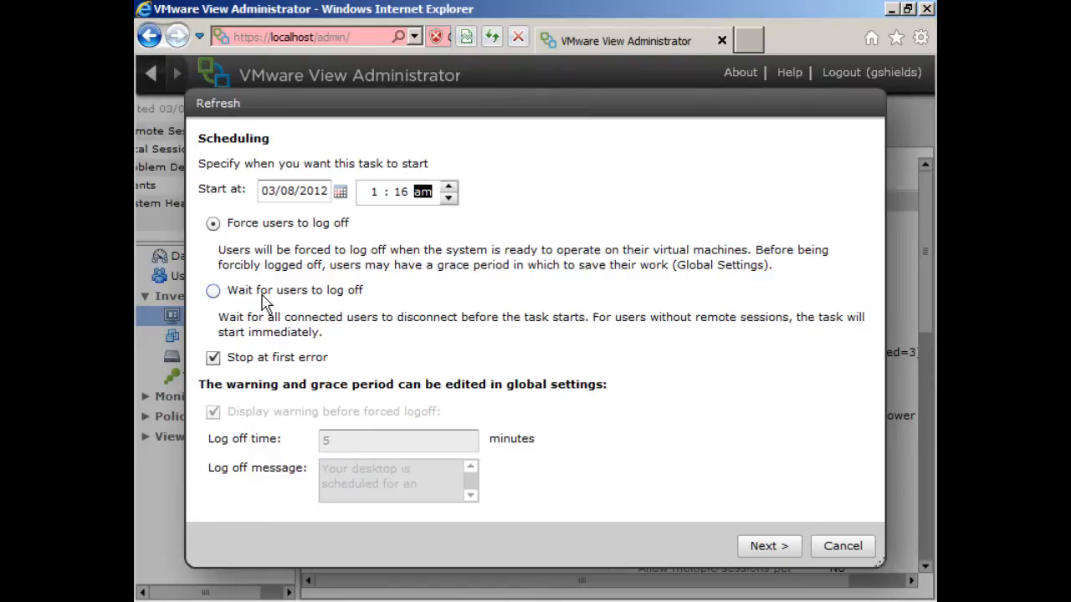
{"action": "mouse_move", "coordinate": [284, 390]}
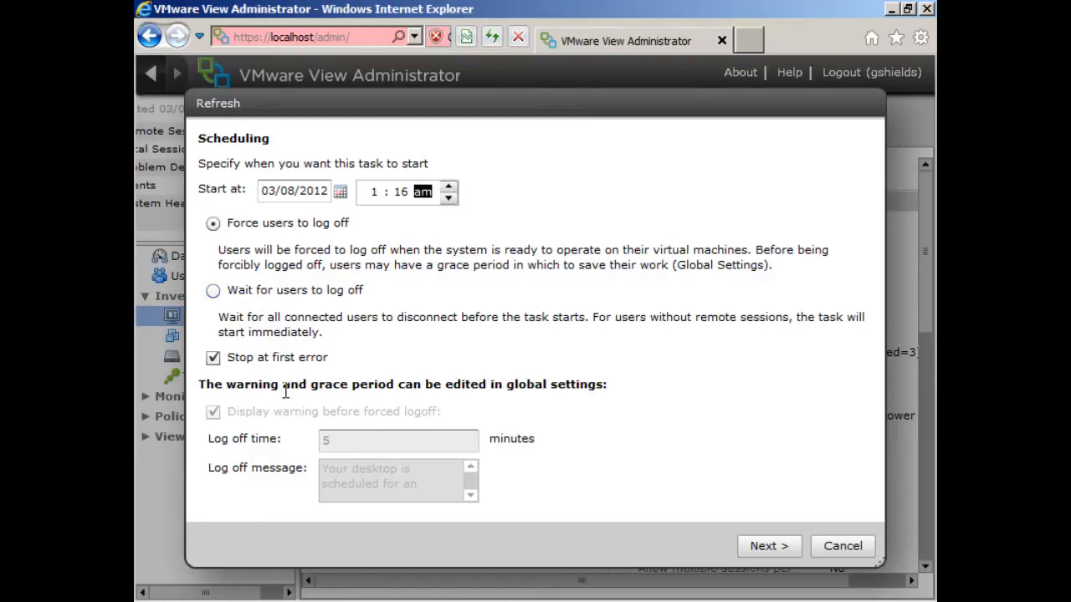
Review the summary of 2 affected VMs at 01:16 AM and finish the refresh
{"action": "left_click", "coordinate": [792, 546]}
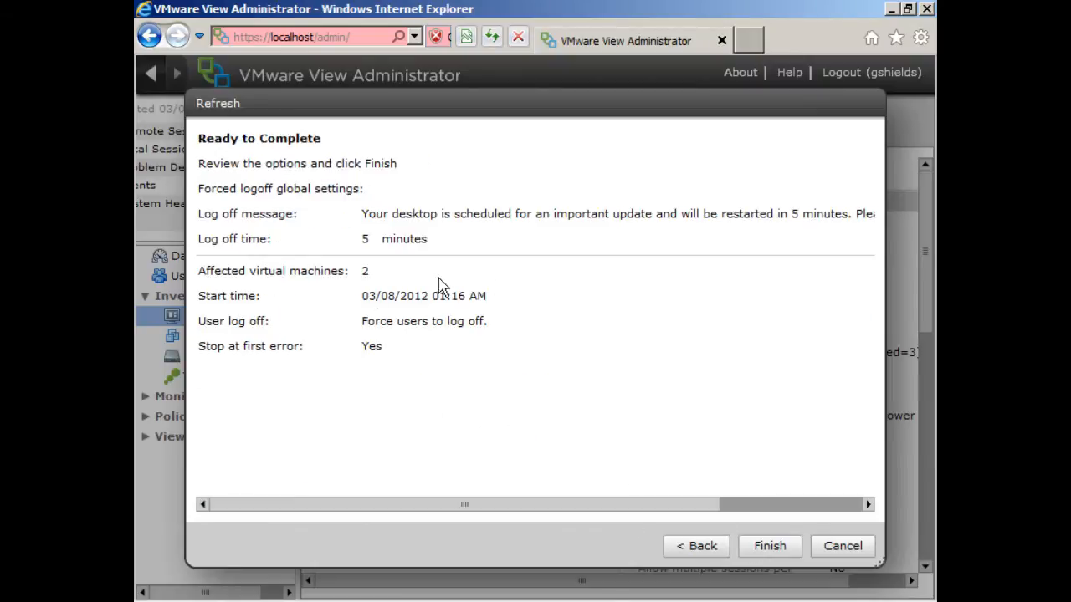
{"action": "mouse_move", "coordinate": [416, 287]}
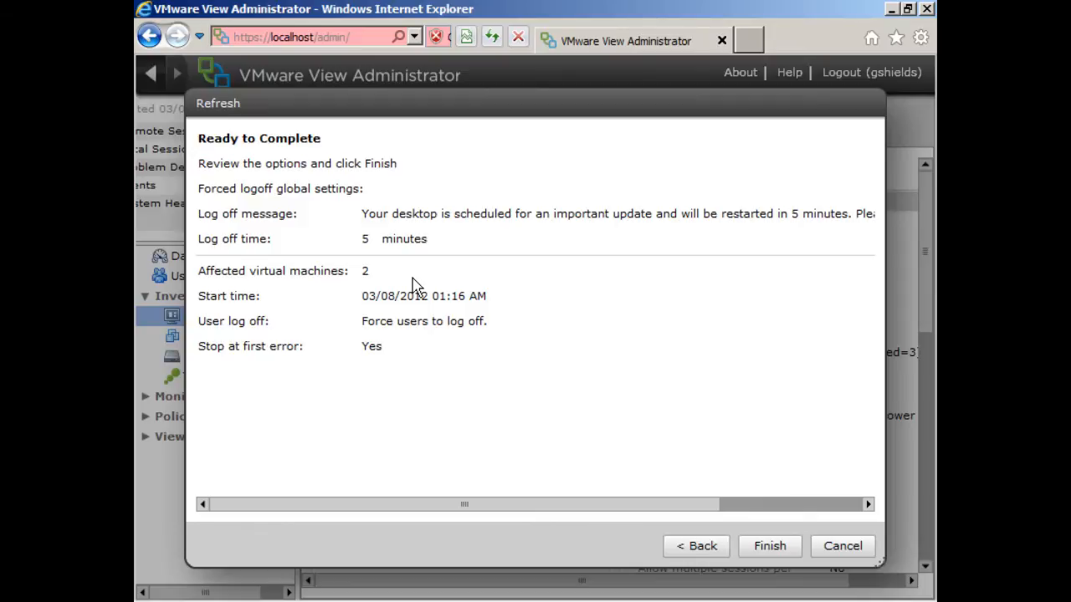
{"action": "mouse_move", "coordinate": [822, 536]}
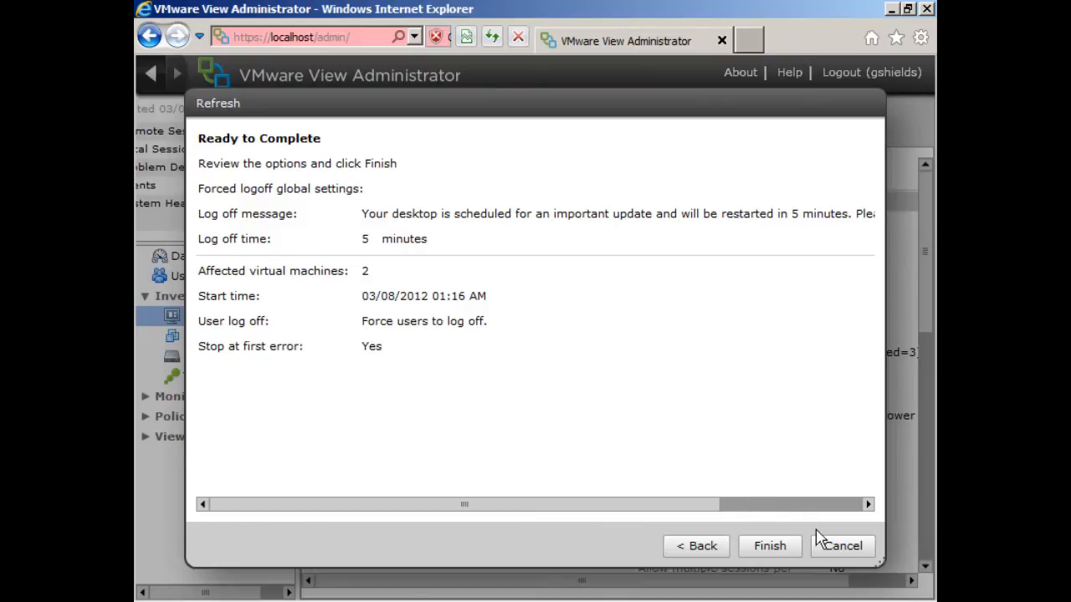
{"action": "left_click", "coordinate": [768, 546]}
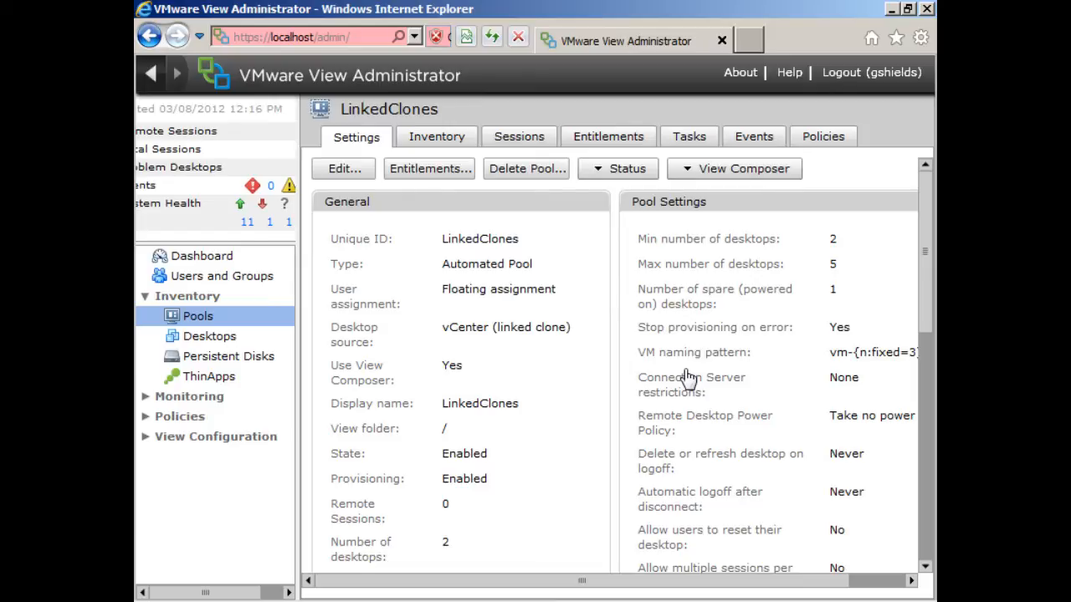
Switch to vSphere Client and select w7-template in the cluster inventory
{"action": "left_click", "coordinate": [742, 168]}
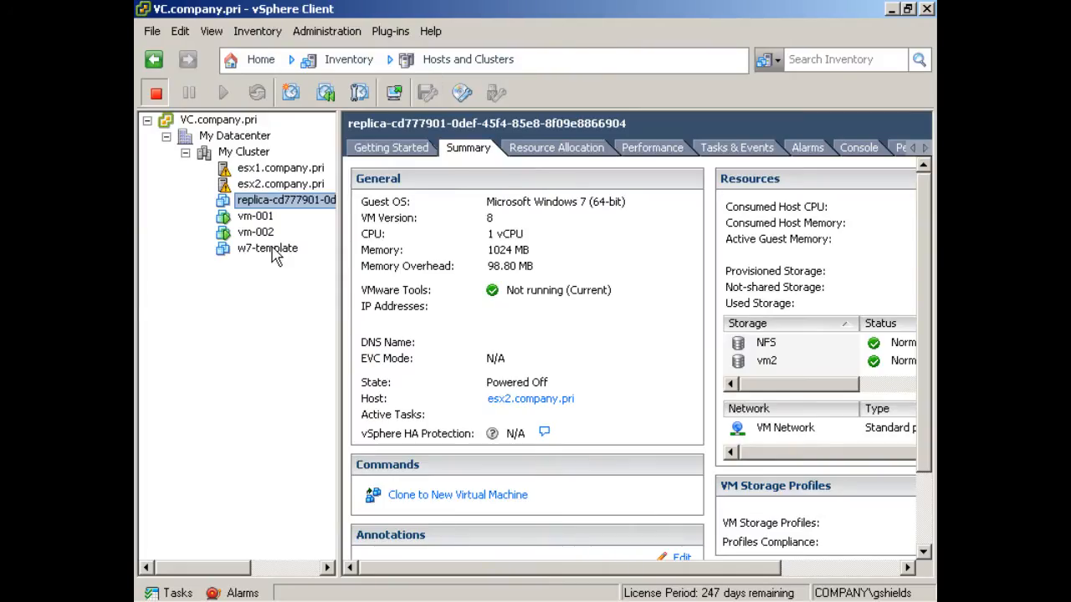
{"action": "left_click", "coordinate": [268, 248]}
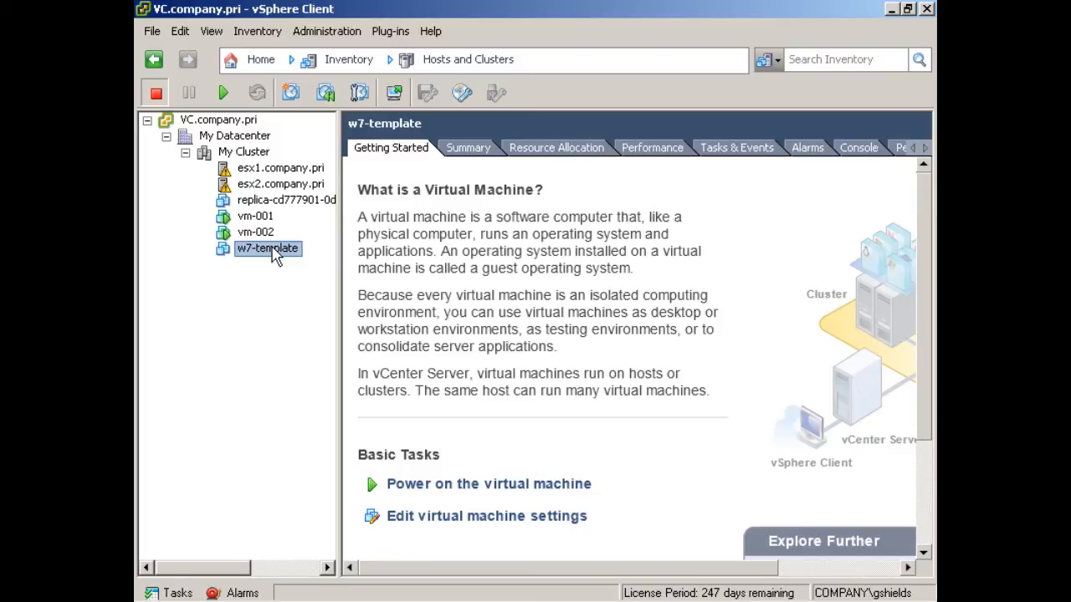
Open the context menu of actions for w7-template
{"action": "right_click", "coordinate": [267, 248]}
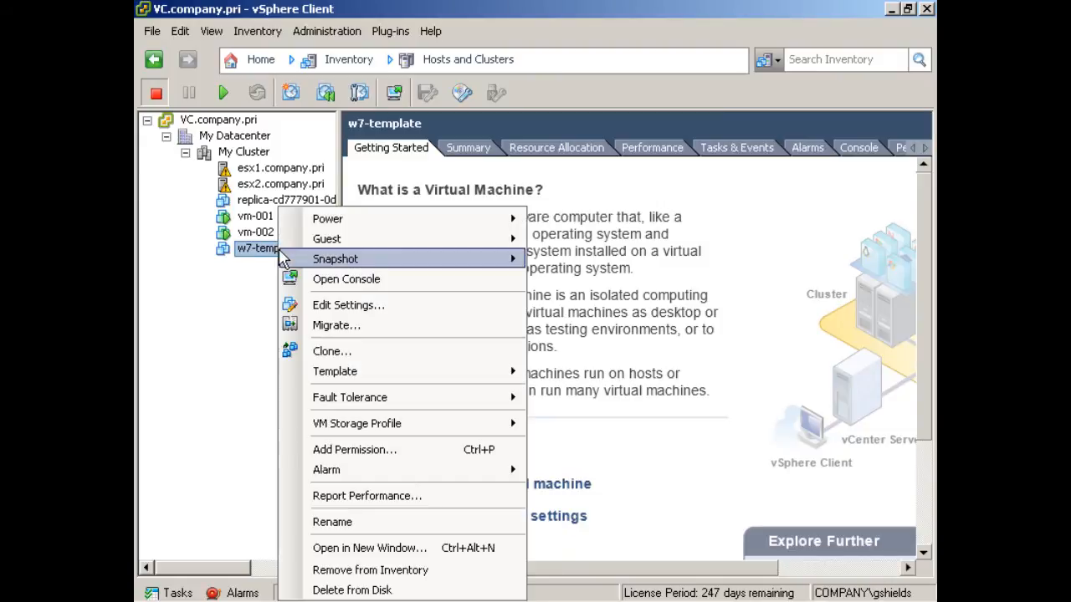
{"action": "mouse_move", "coordinate": [335, 259]}
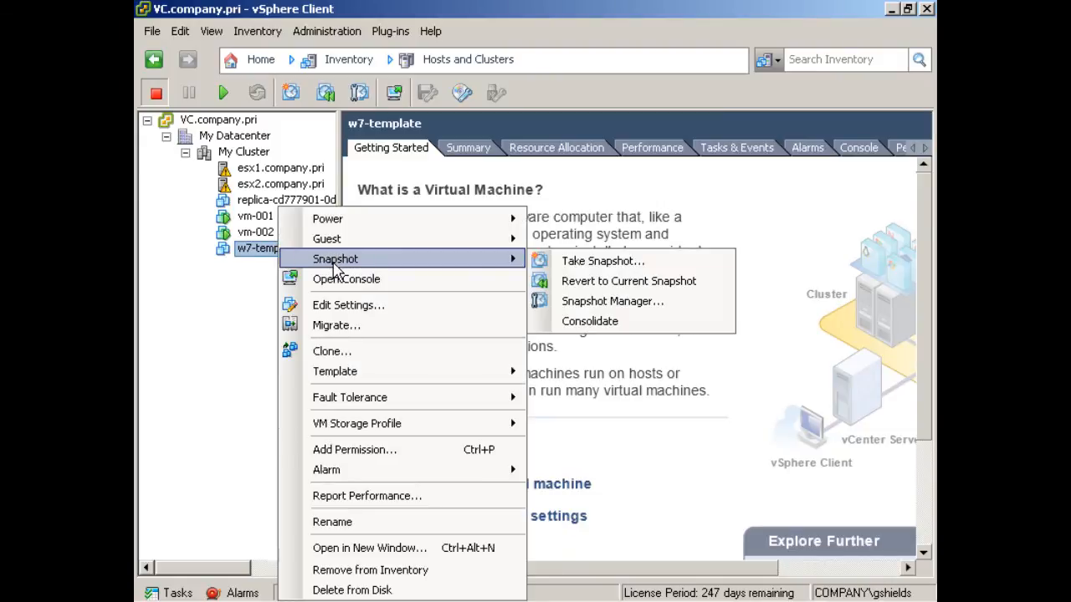
{"action": "mouse_move", "coordinate": [351, 264]}
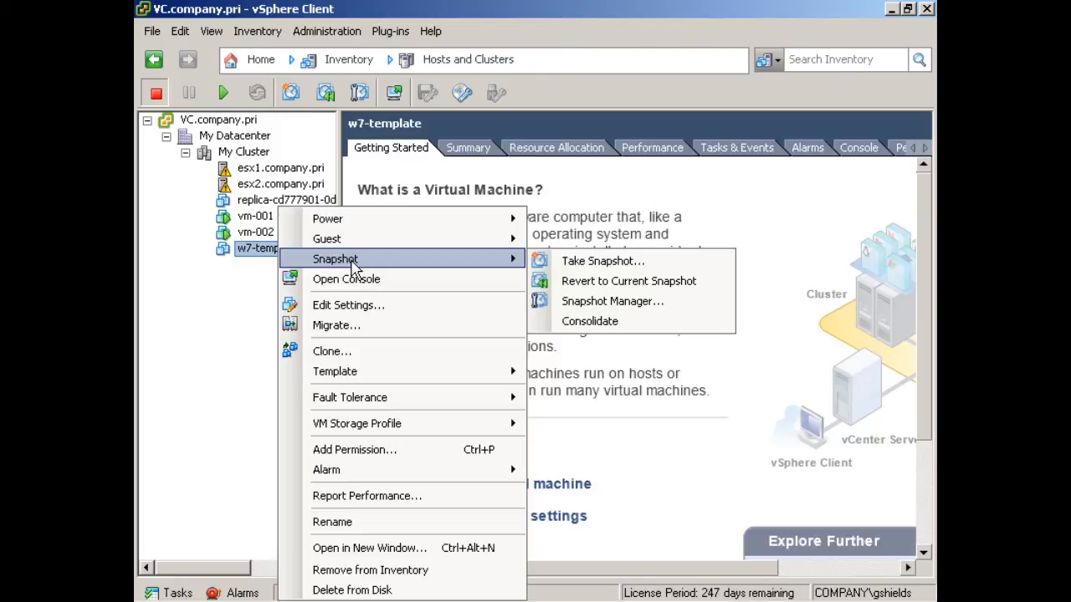
{"action": "mouse_move", "coordinate": [602, 261]}
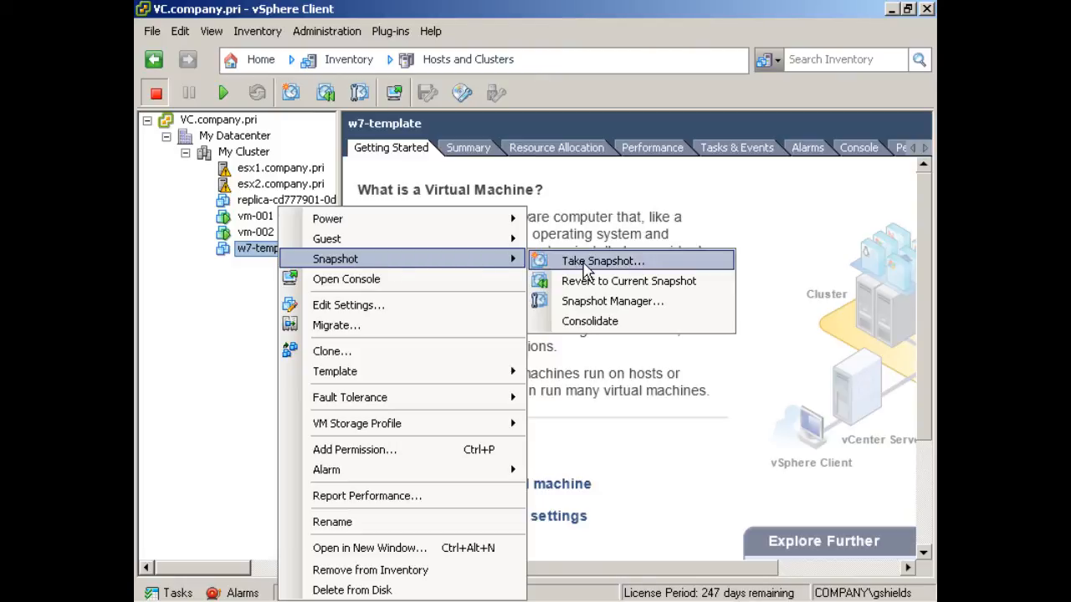
Take a snapshot of w7-template, entering the name w7-template-s2
{"action": "left_click", "coordinate": [601, 260]}
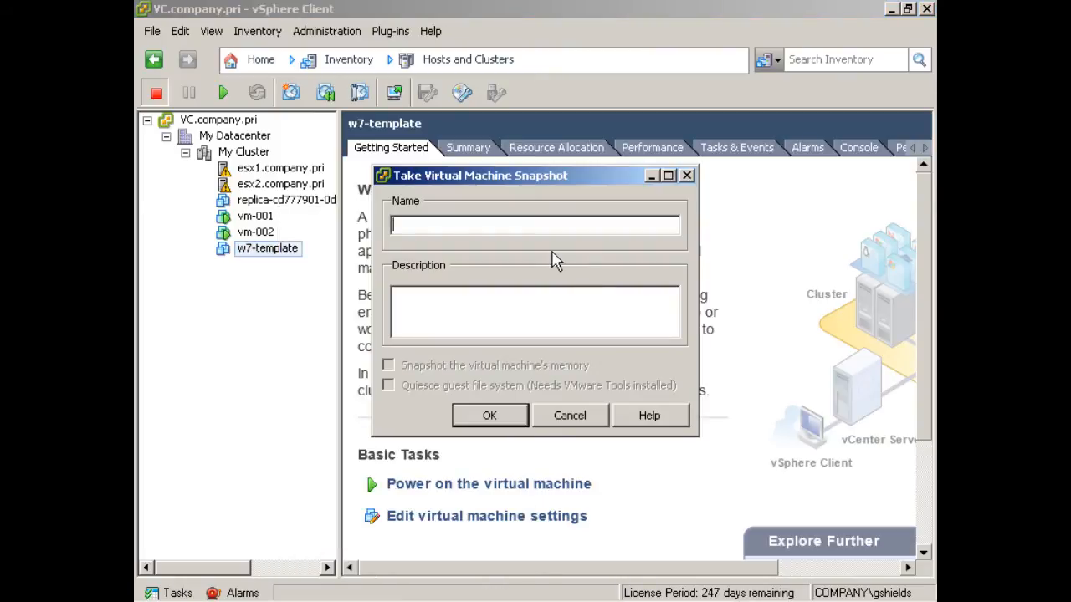
{"action": "type", "text": "w"}
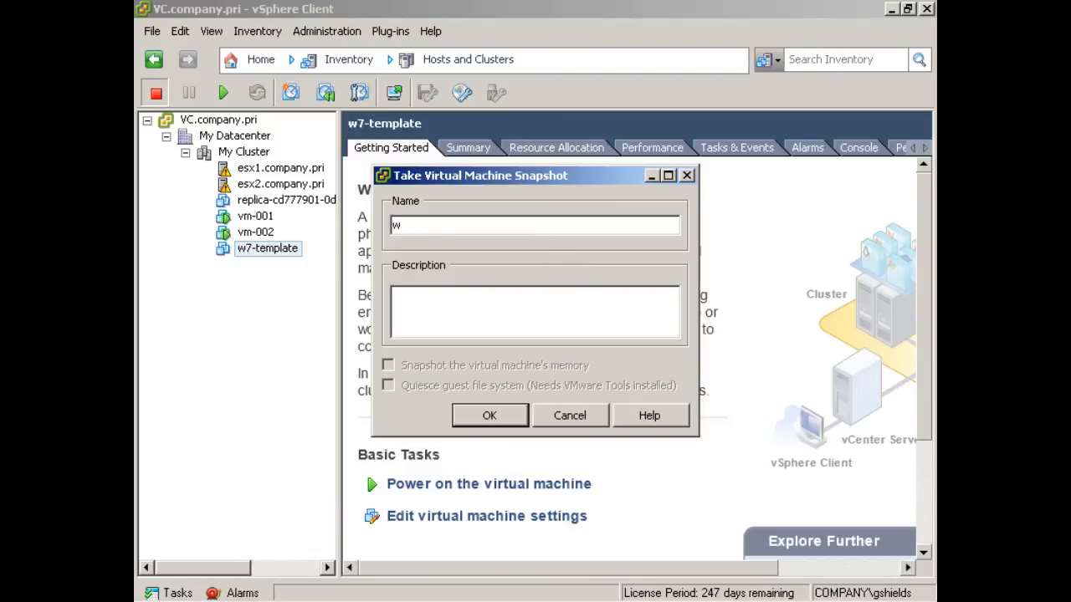
{"action": "type", "text": "7-"}
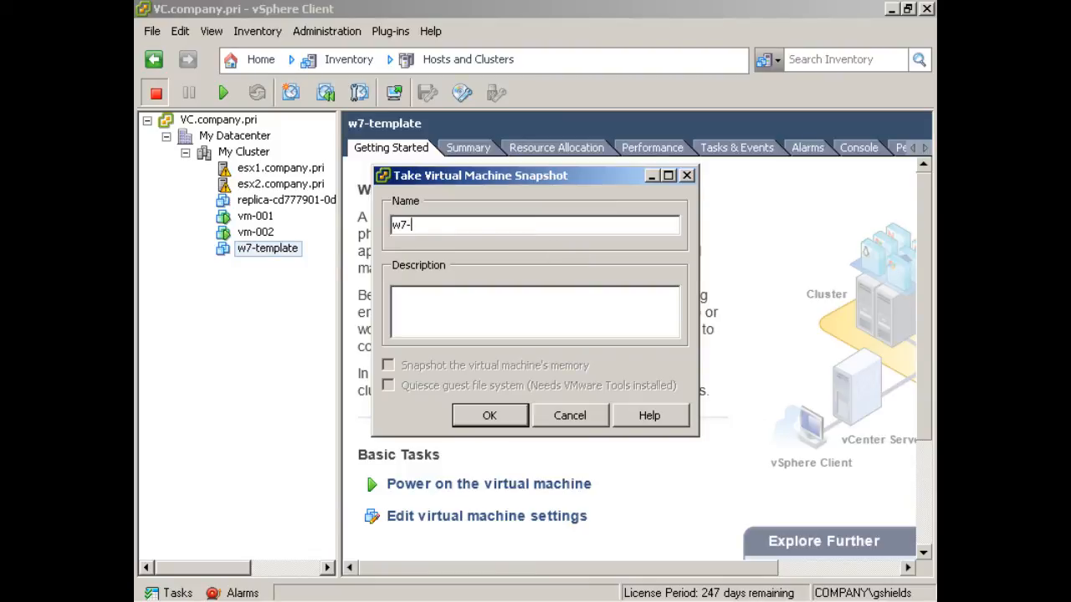
{"action": "type", "text": "template-s2"}
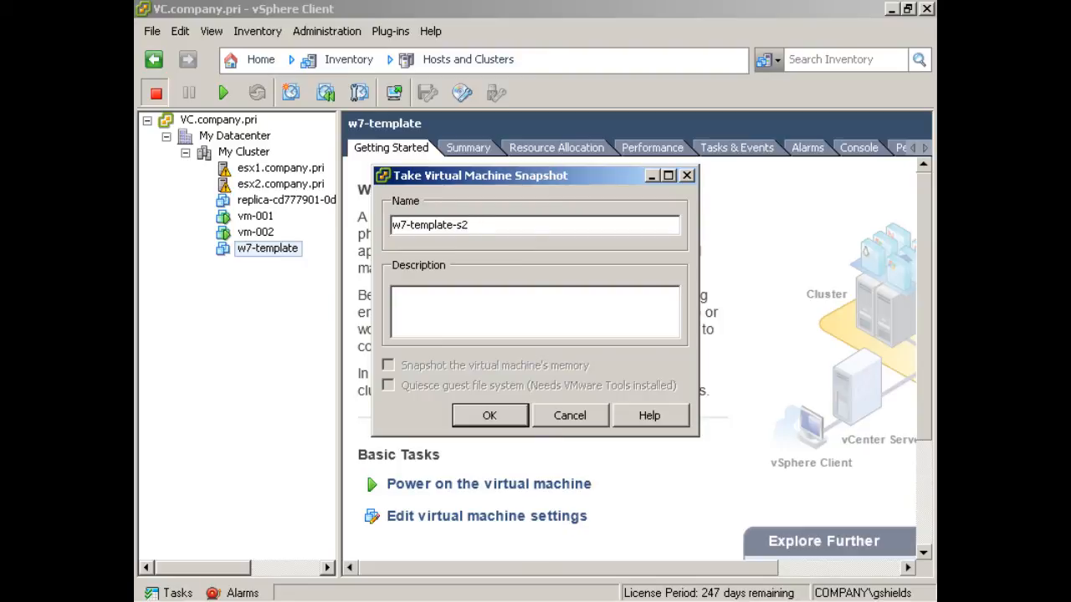
{"action": "mouse_move", "coordinate": [504, 380]}
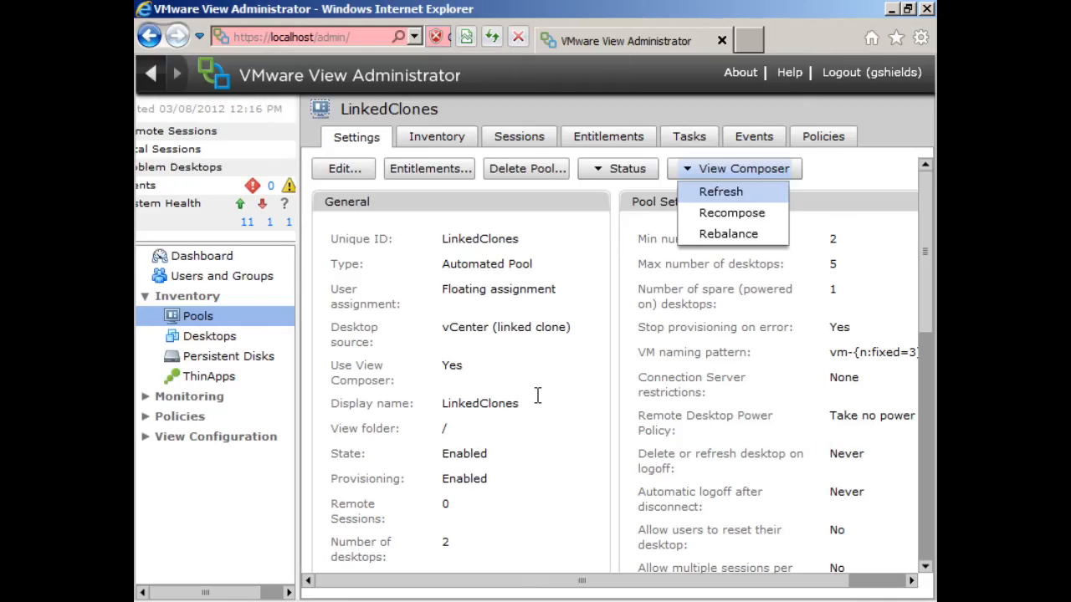
{"action": "mouse_move", "coordinate": [612, 343]}
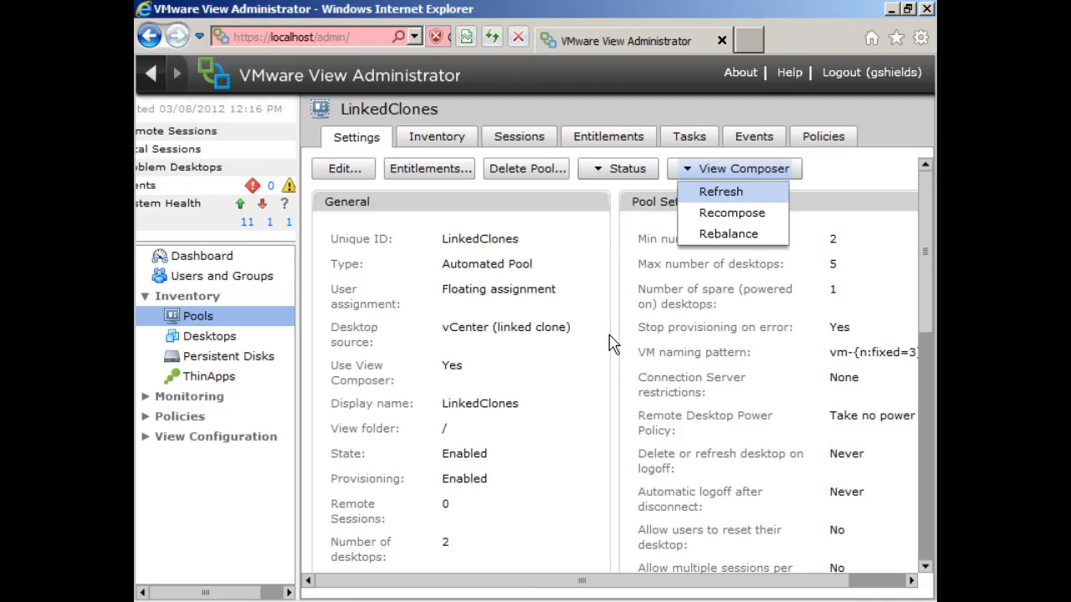
{"action": "mouse_move", "coordinate": [731, 212]}
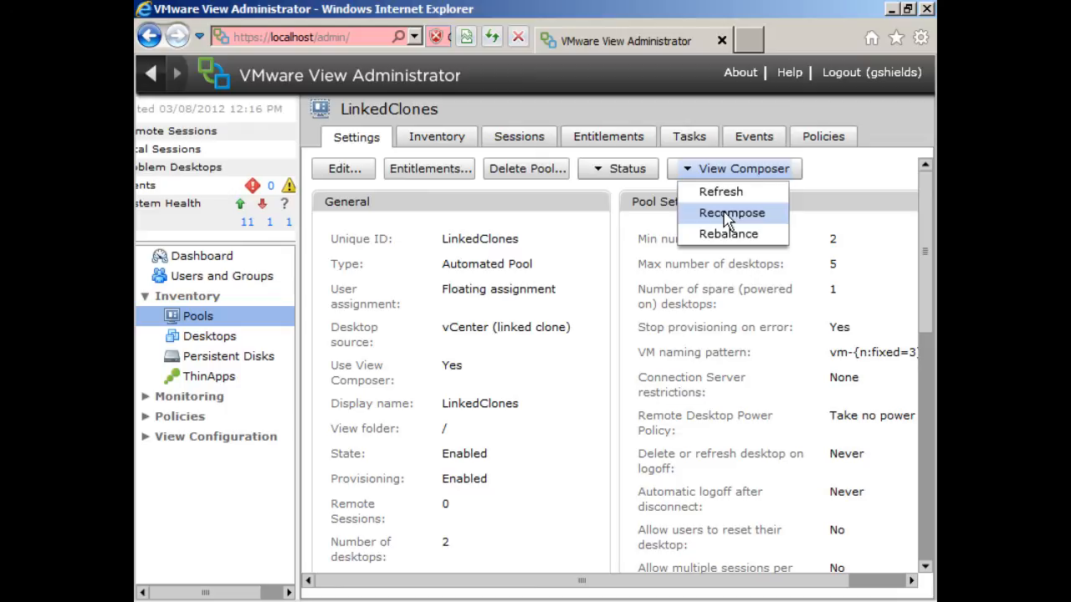
Recompose the LinkedClones pool, selecting snapshot w7-template-s2 as the image
{"action": "left_click", "coordinate": [731, 212]}
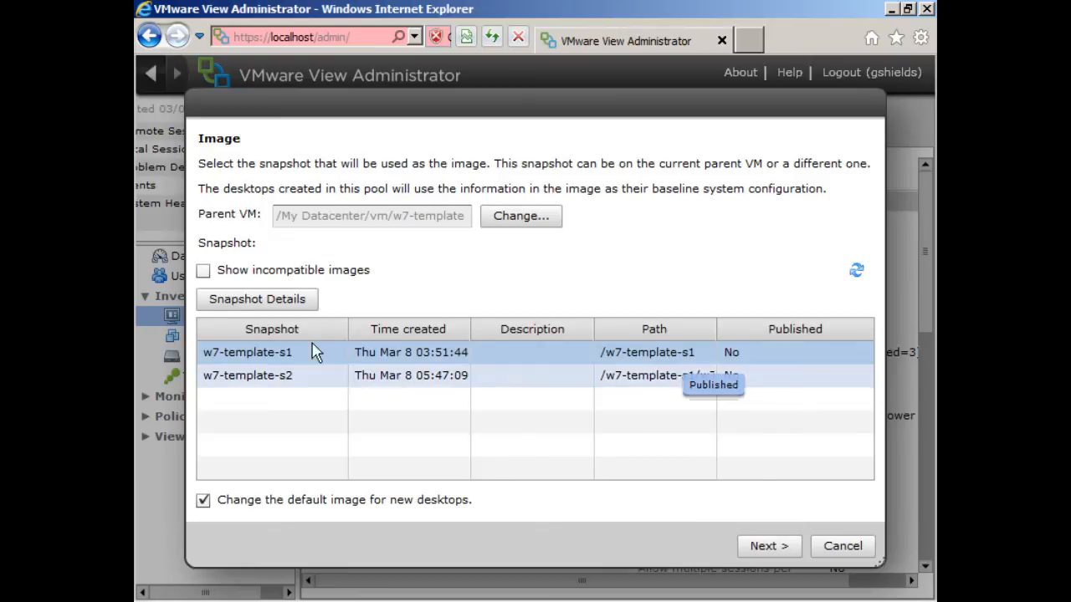
{"action": "left_click", "coordinate": [248, 376]}
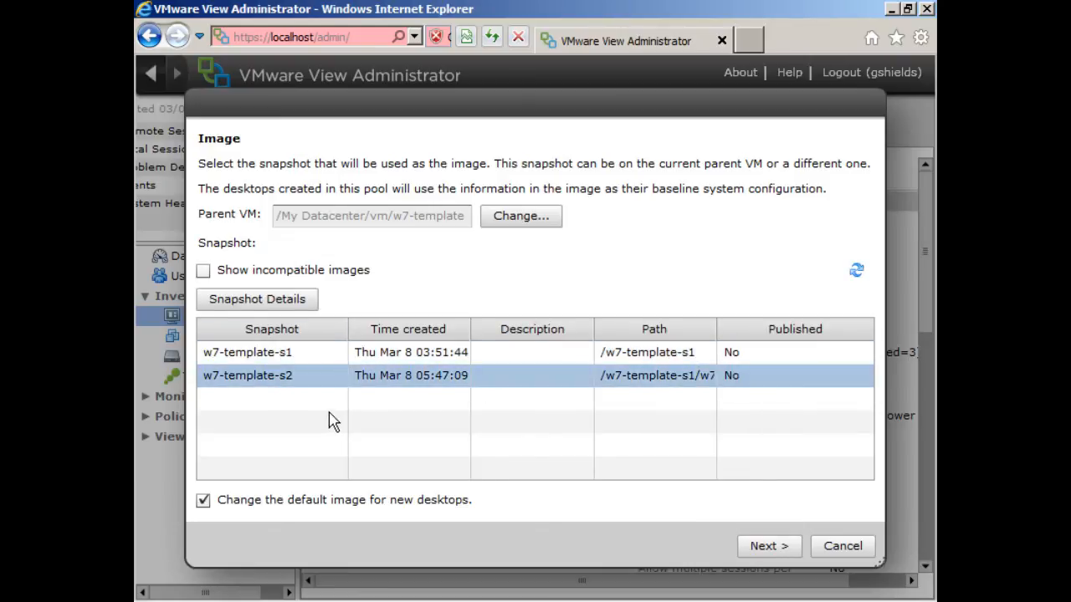